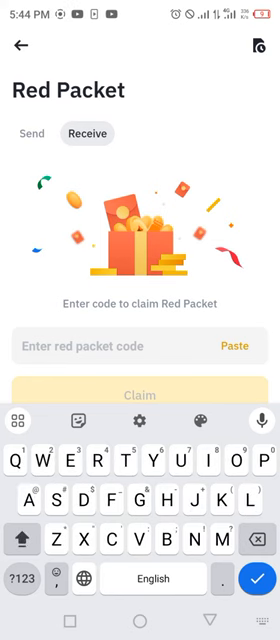
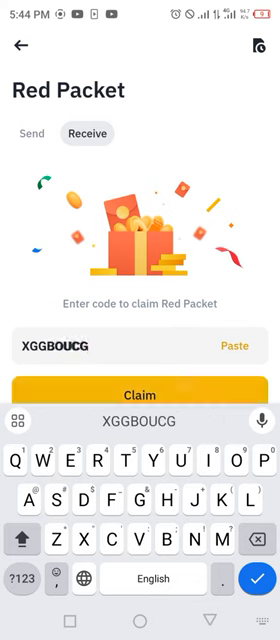
pyautogui.click(140, 392)
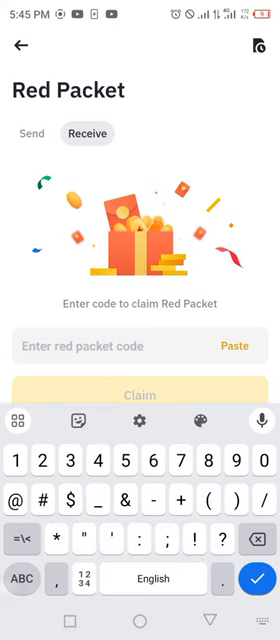
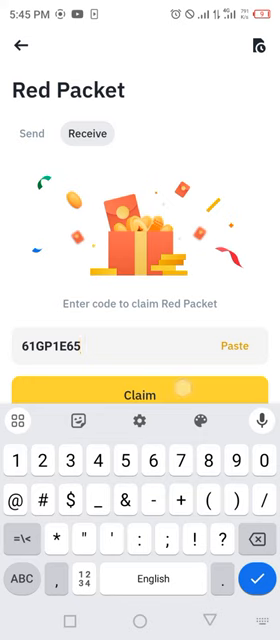
pyautogui.click(140, 385)
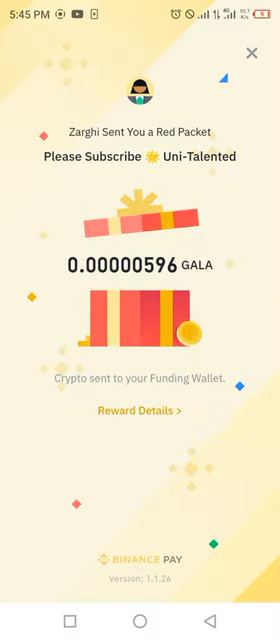
pyautogui.click(252, 53)
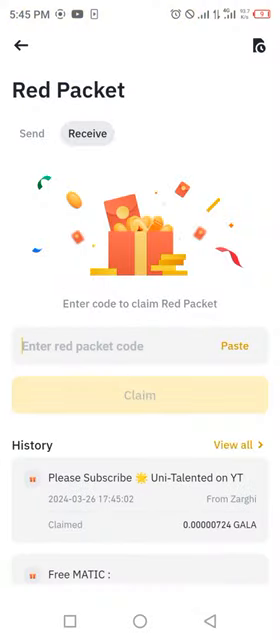
pyautogui.click(140, 346)
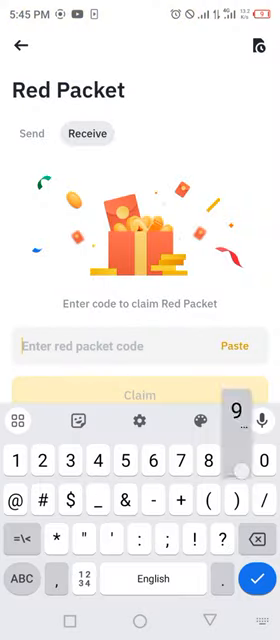
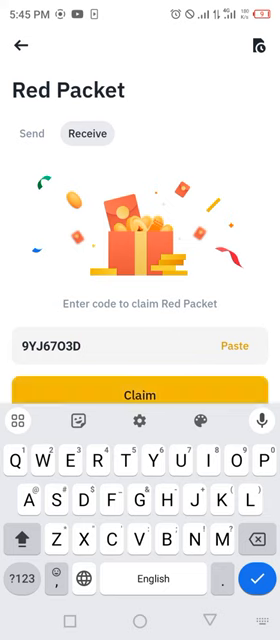
pyautogui.click(140, 389)
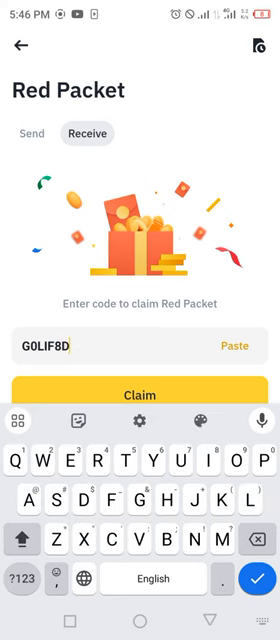
# Submit the typed red packet code via Claim.
pyautogui.click(140, 389)
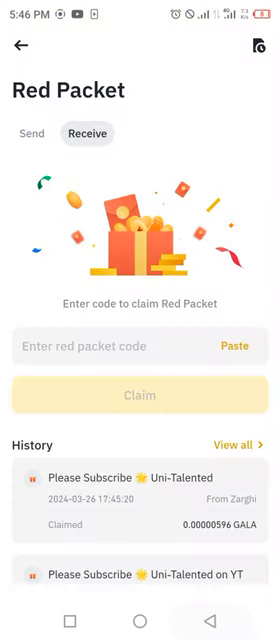
pyautogui.click(140, 345)
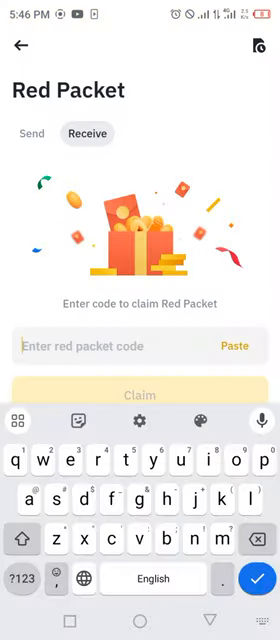
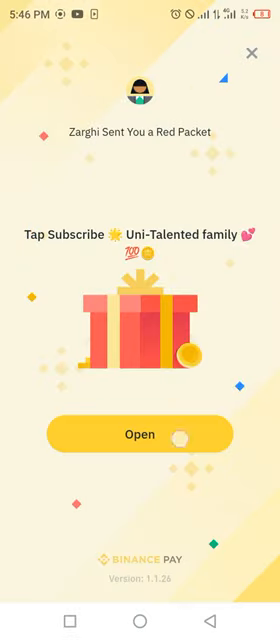
pyautogui.click(140, 433)
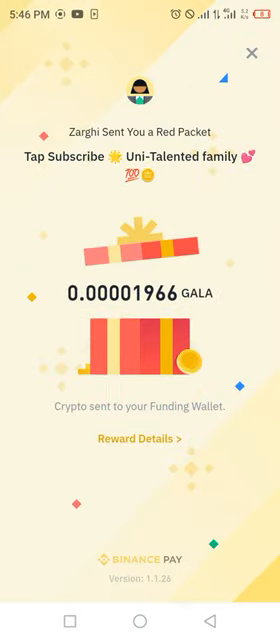